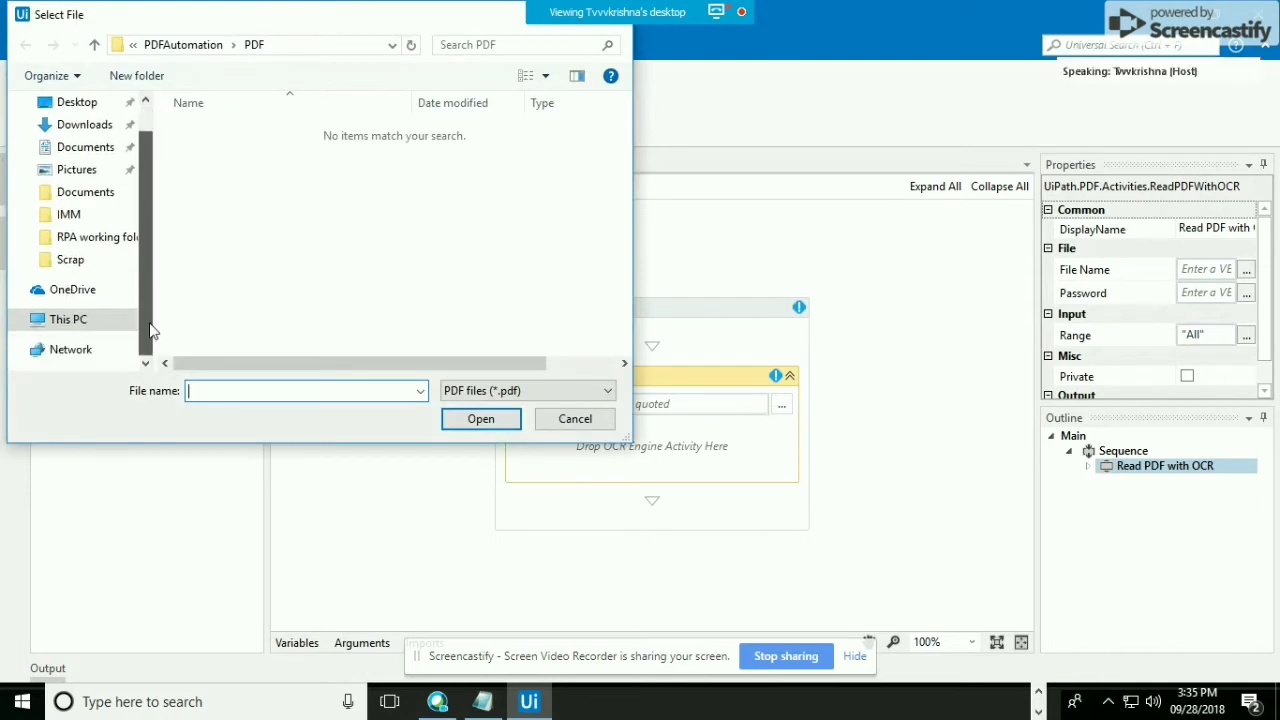
- Navigate the file picker to This PC > Data Disk (D:) > IMM to reach the certificate PDFs
click(68, 320)
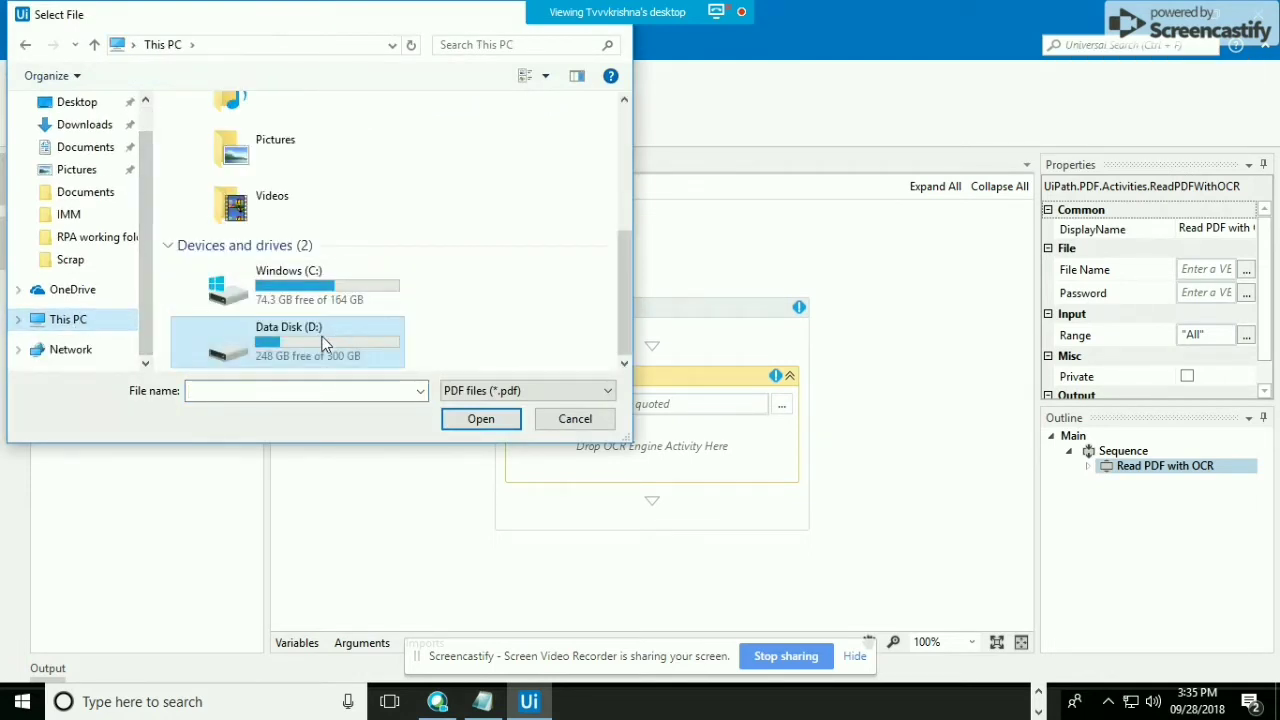
double_click(288, 340)
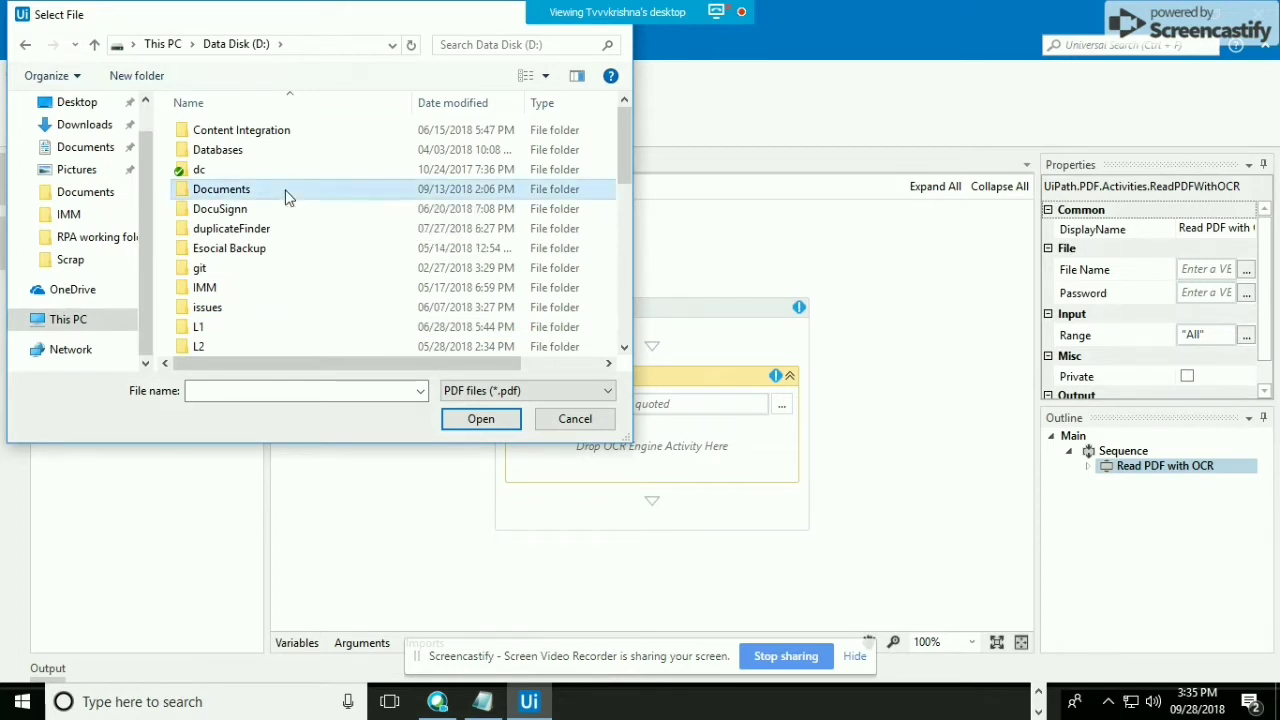
double_click(220, 188)
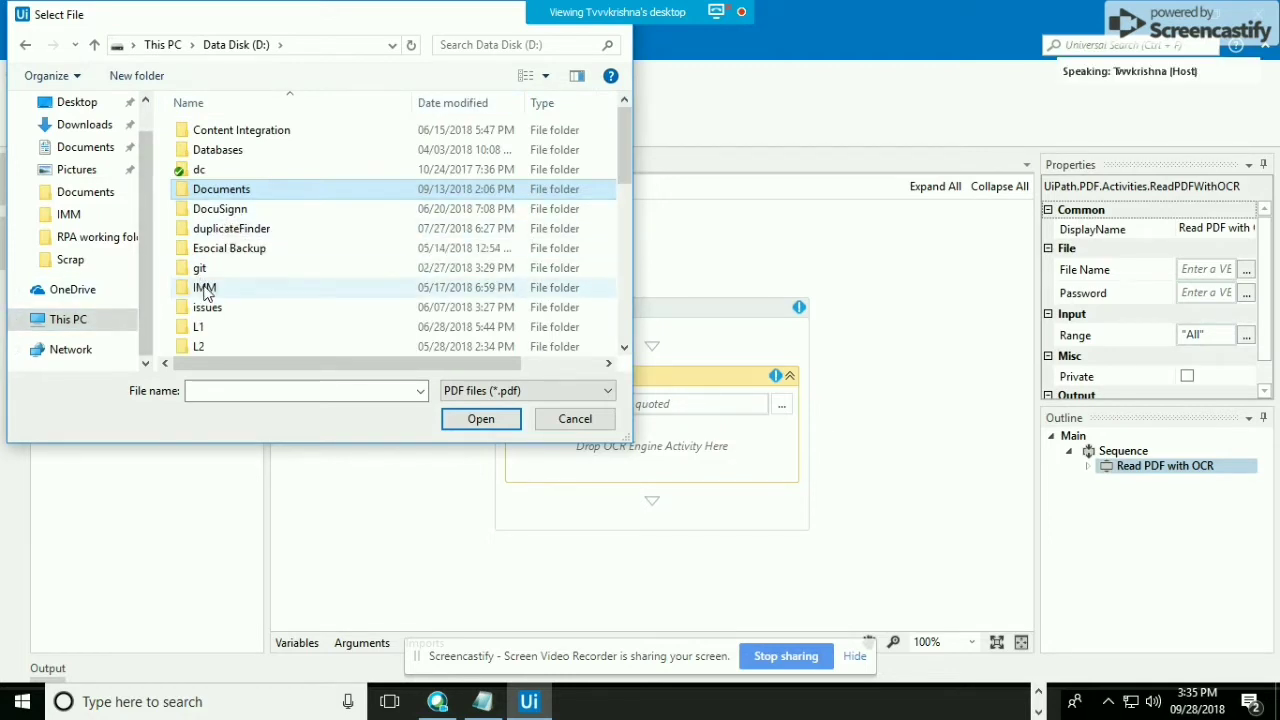
double_click(204, 288)
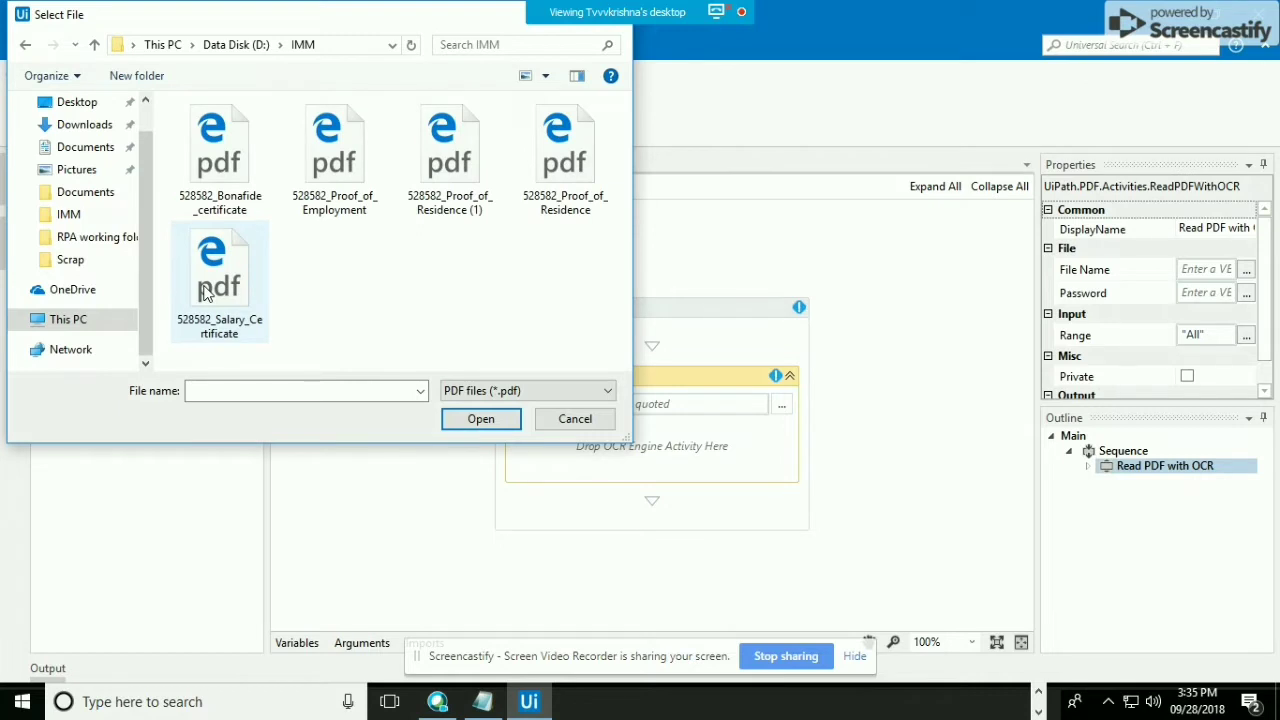
mouse_move(220, 280)
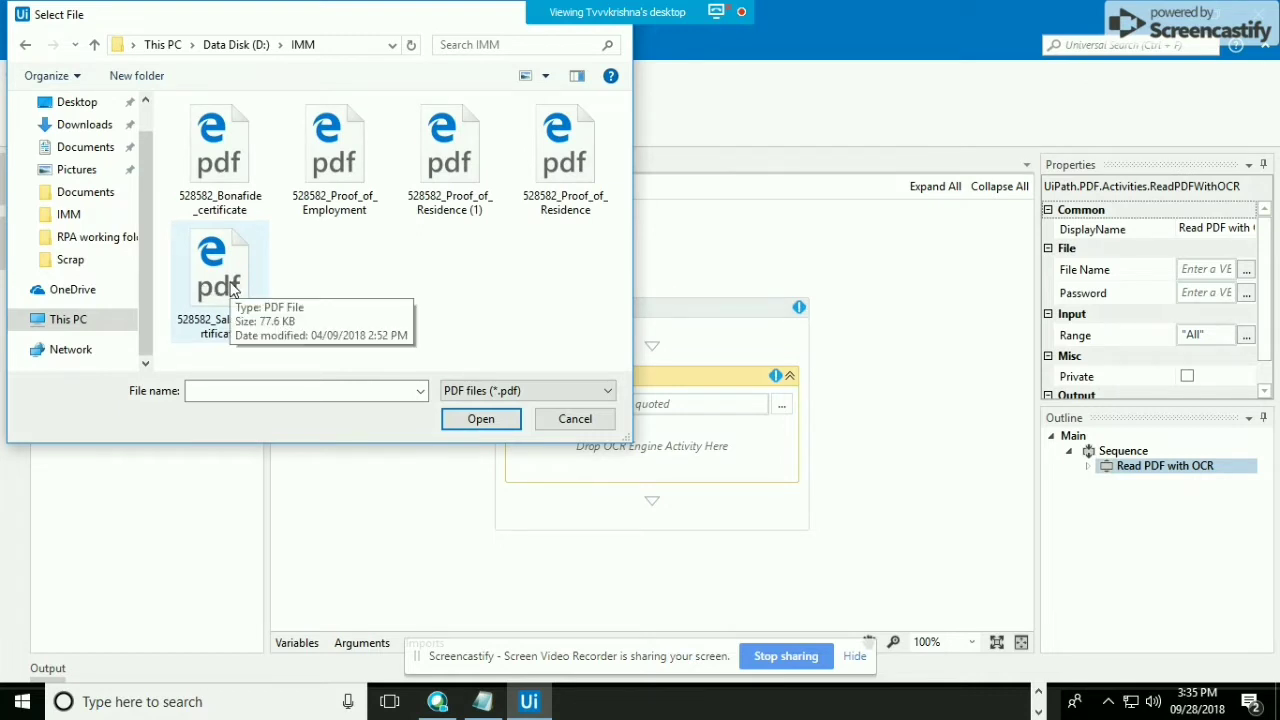
mouse_move(380, 288)
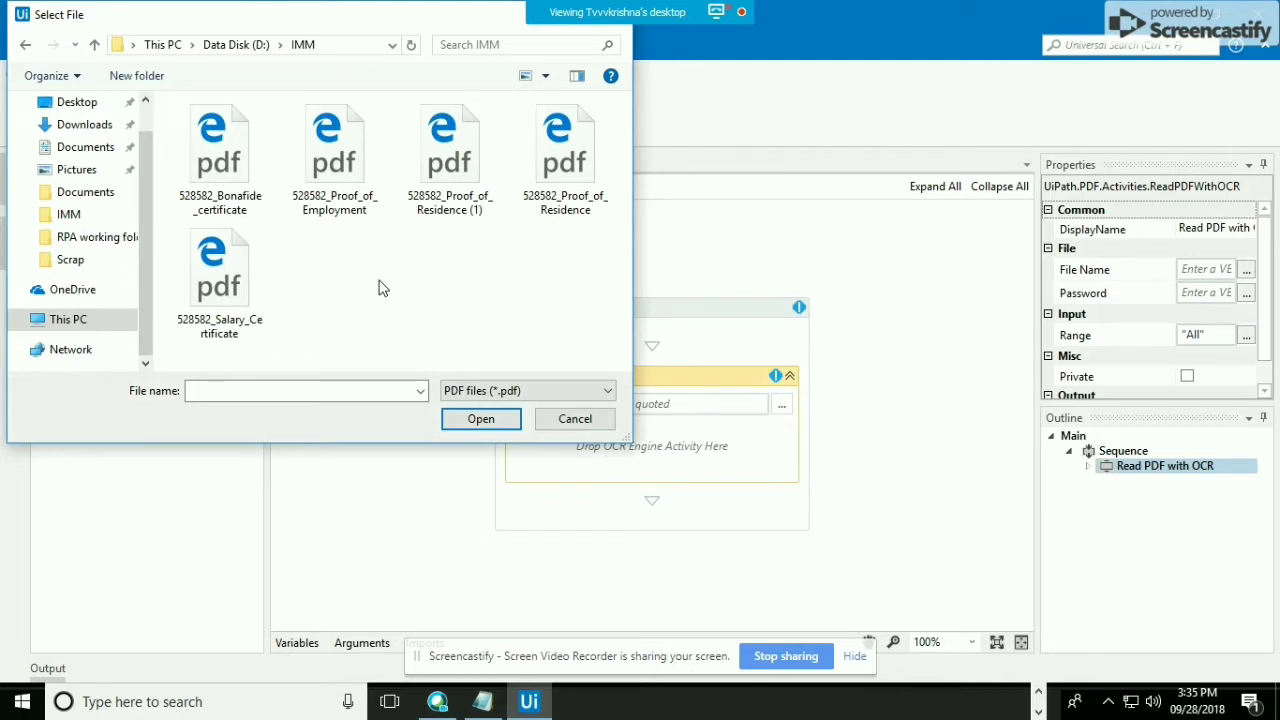
mouse_move(278, 224)
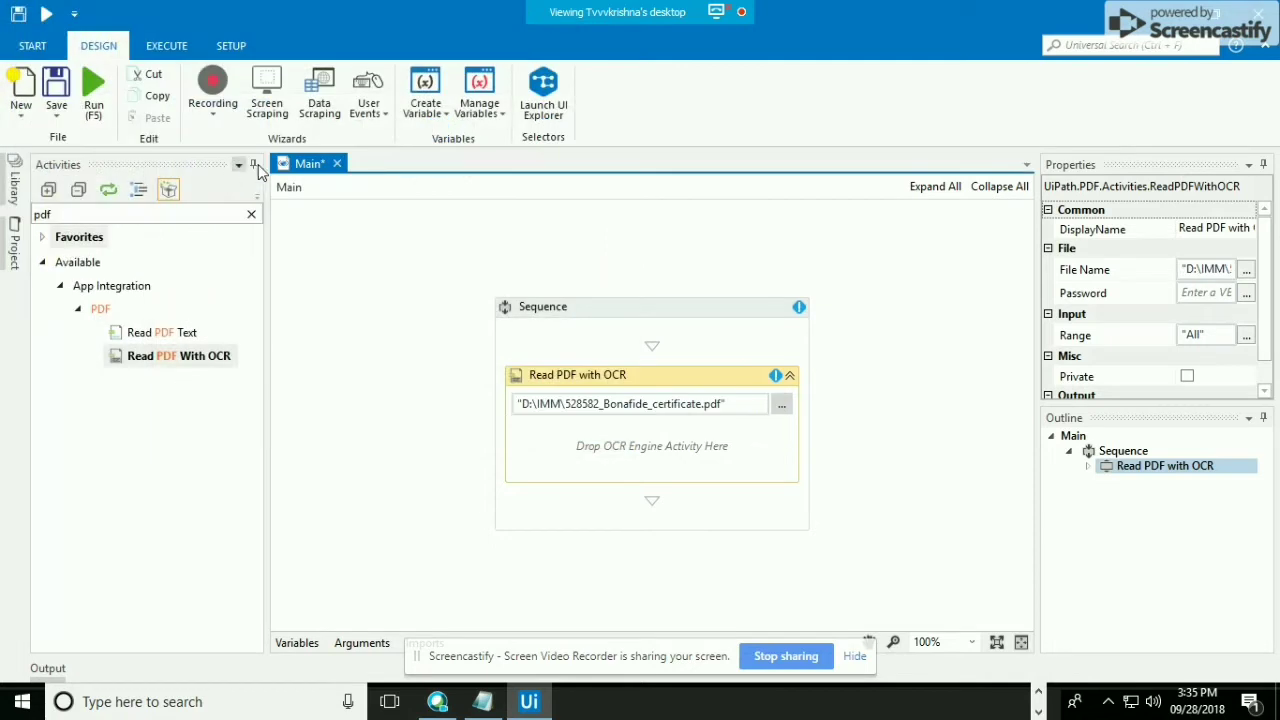
mouse_move(264, 264)
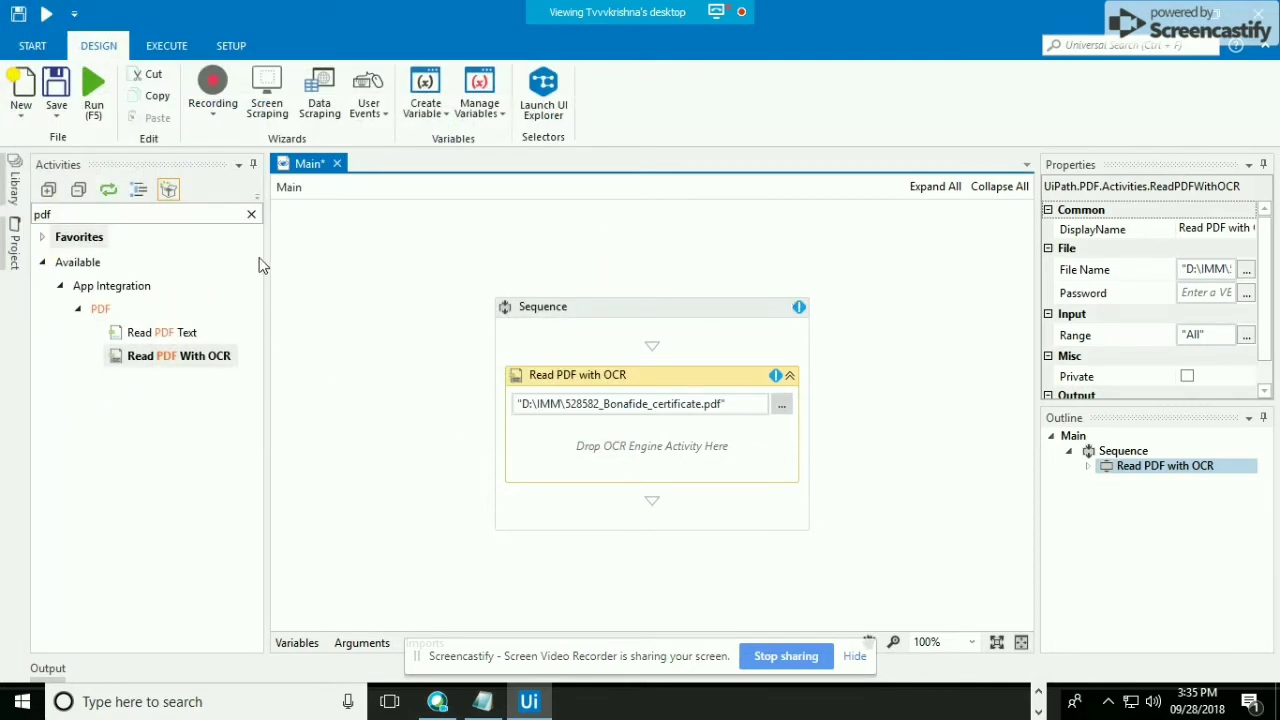
- Clear the activity search filter and enter pdfData as the Output > Text variable
click(252, 214)
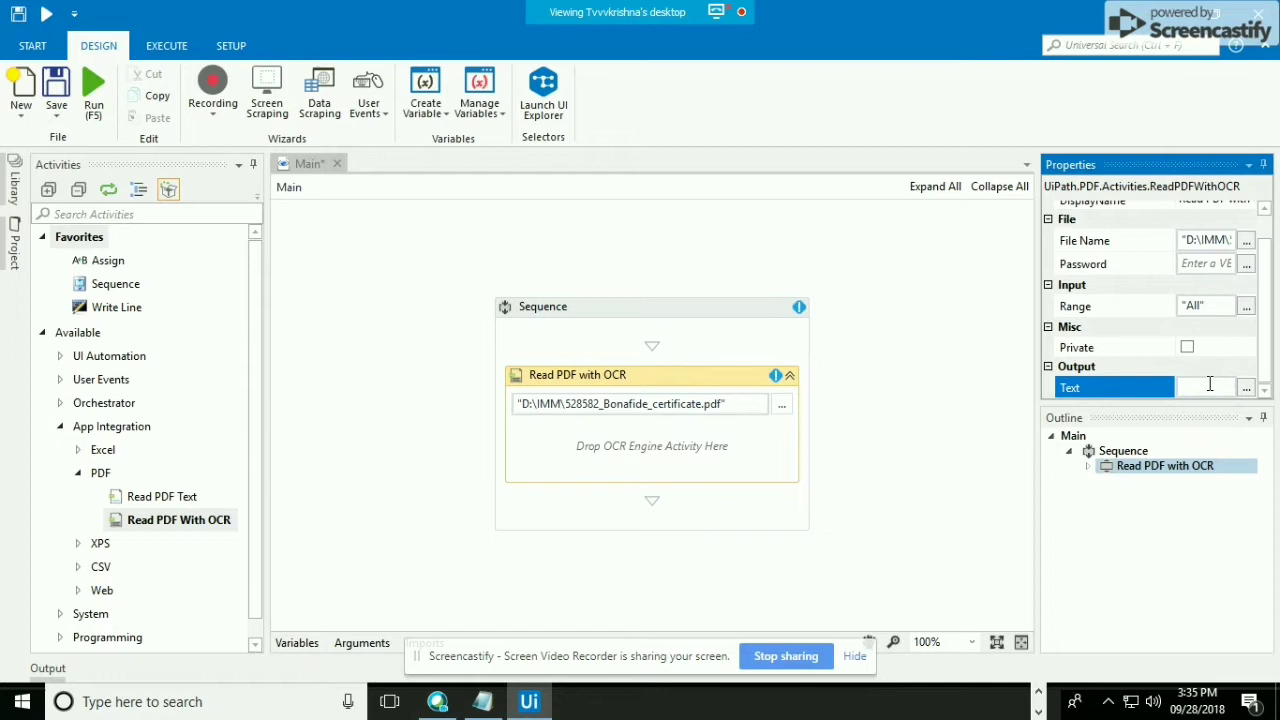
text(p)
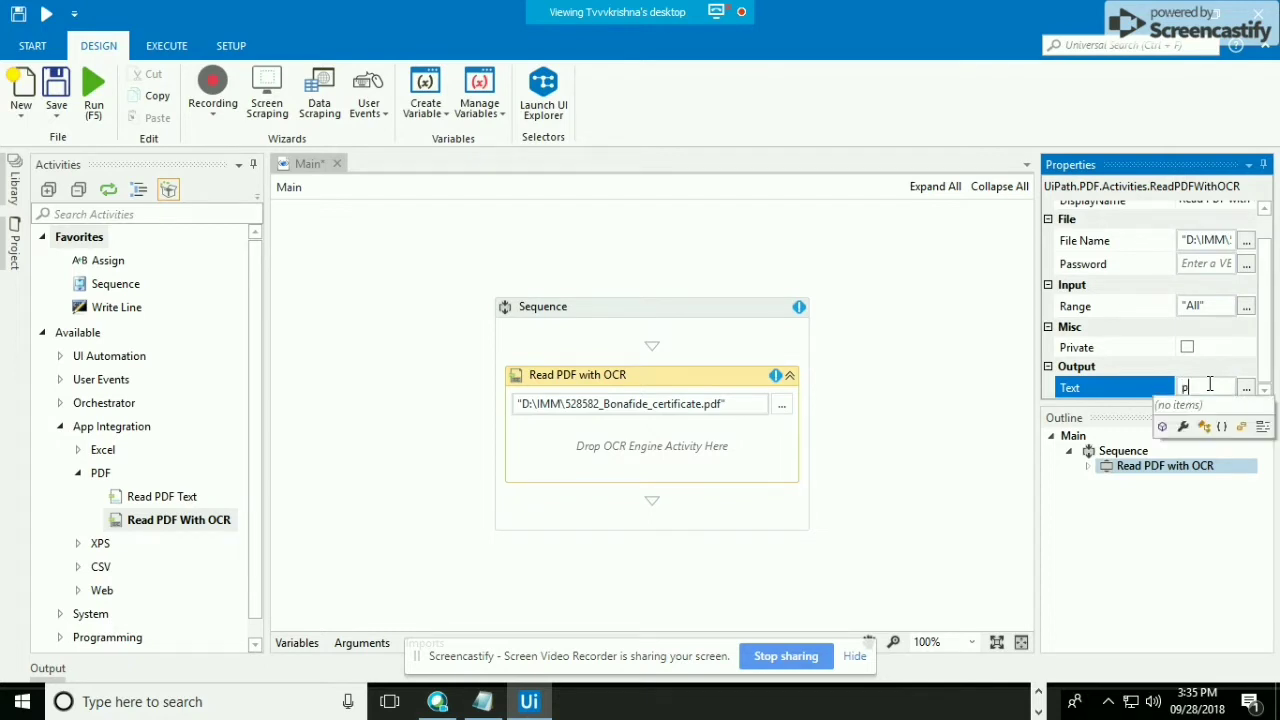
text(dfData)
click(146, 214)
text(ocr)
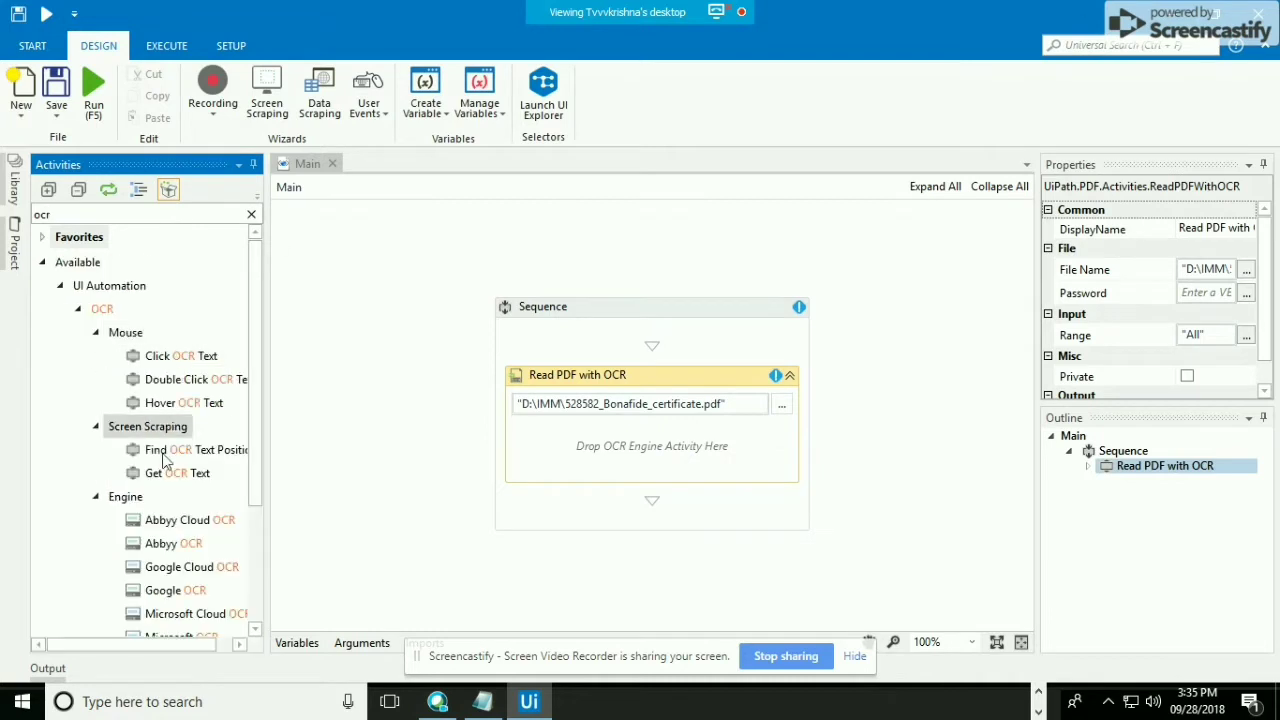
mouse_move(178, 356)
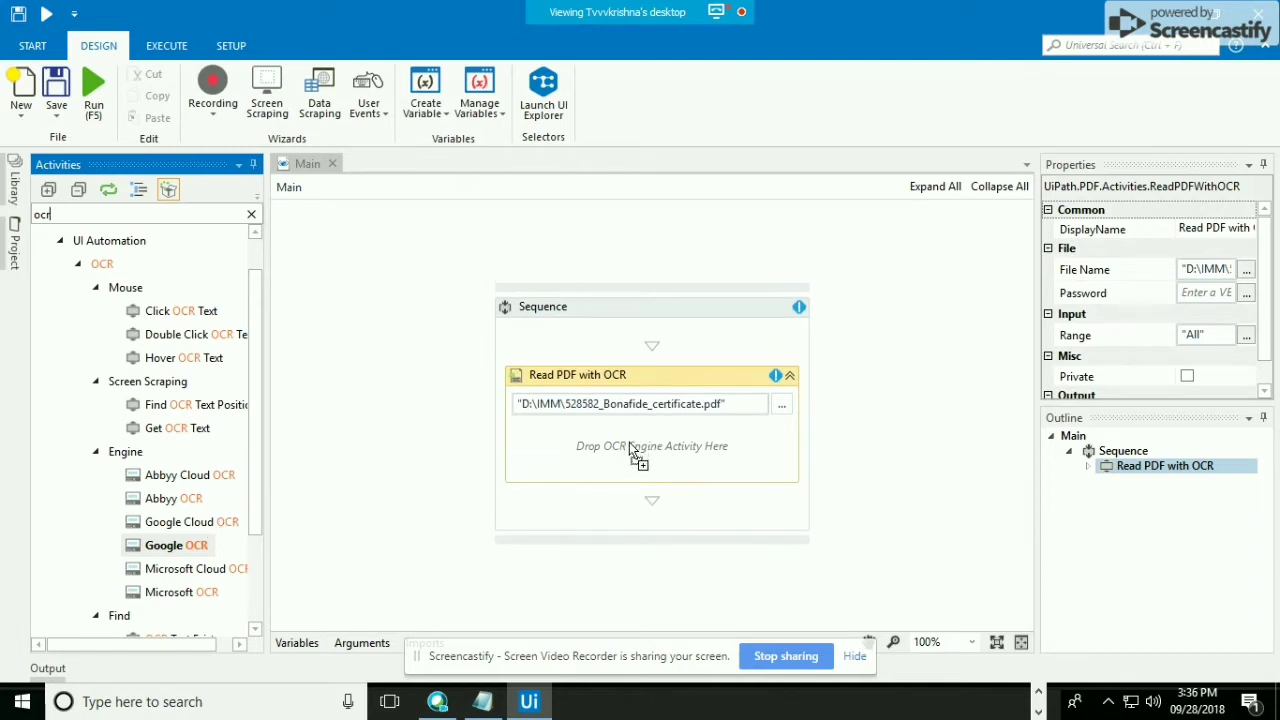
- Drop the Google OCR engine into the Read PDF with OCR activity and review its settings
drag(168, 544, 652, 444)
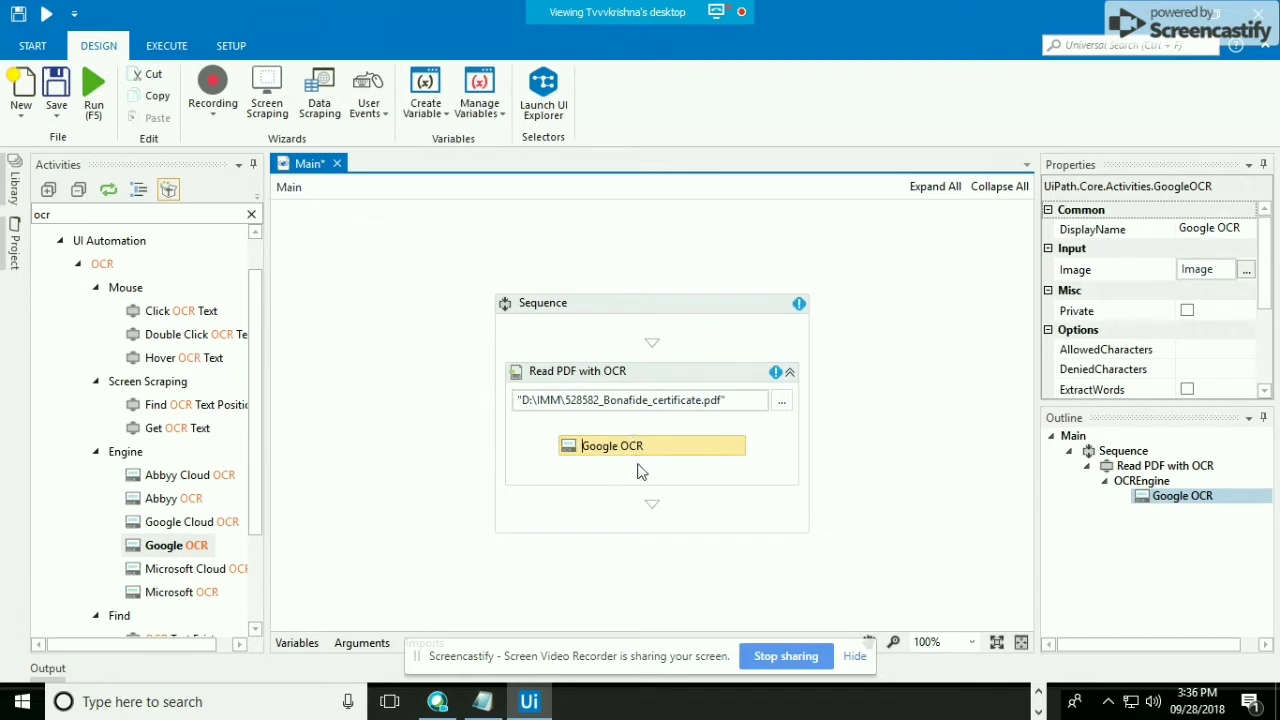
click(576, 370)
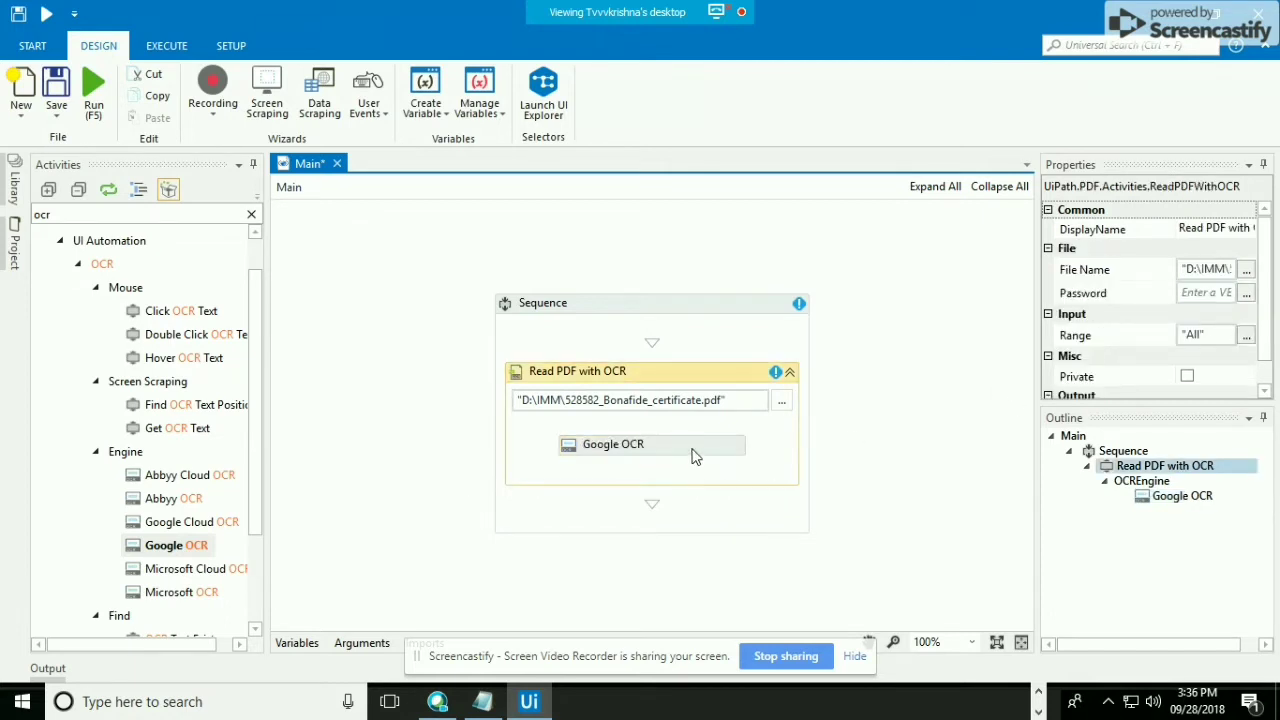
click(652, 444)
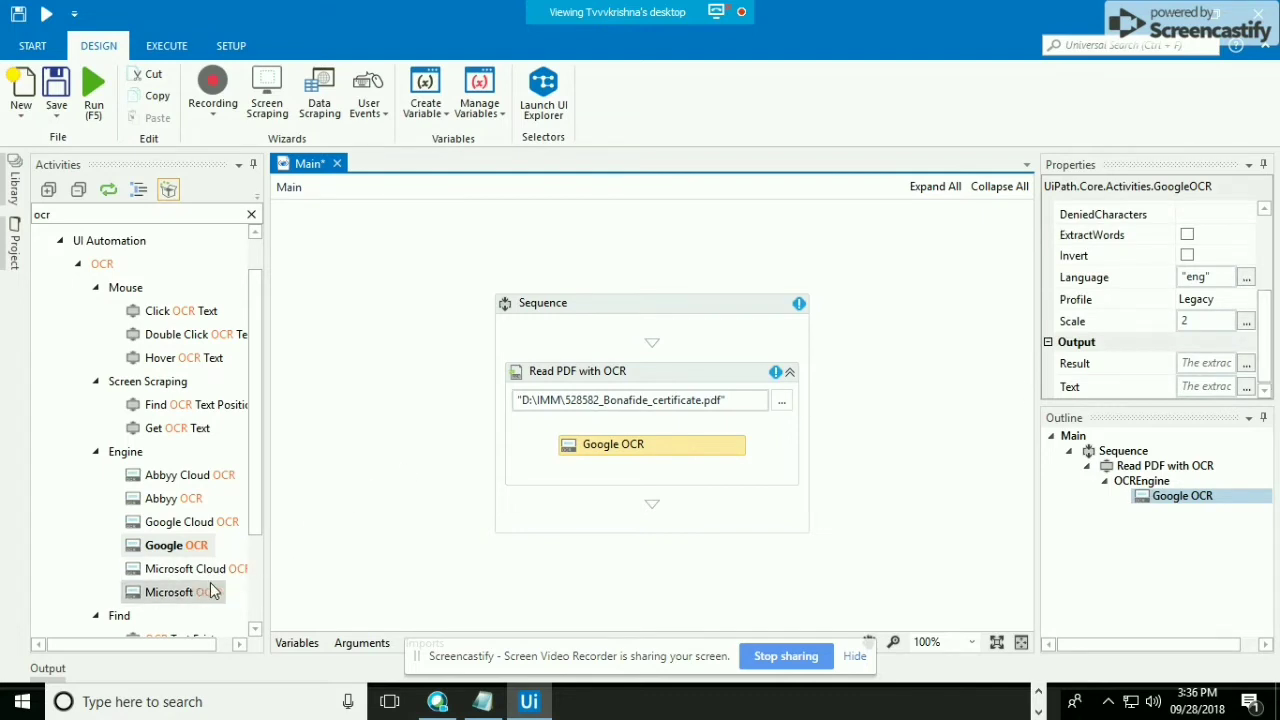
scroll(down, 3)
text(m)
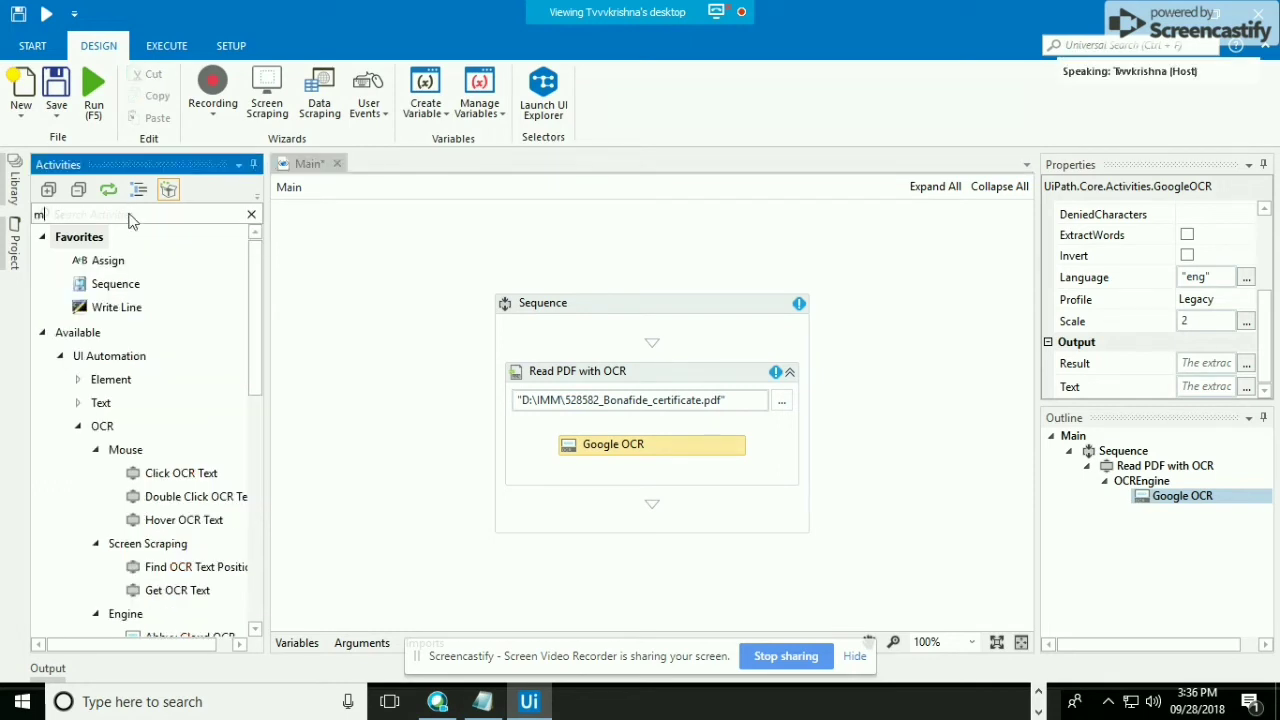
- Add a Message Box activity below Read PDF with OCR in the sequence
text(essa)
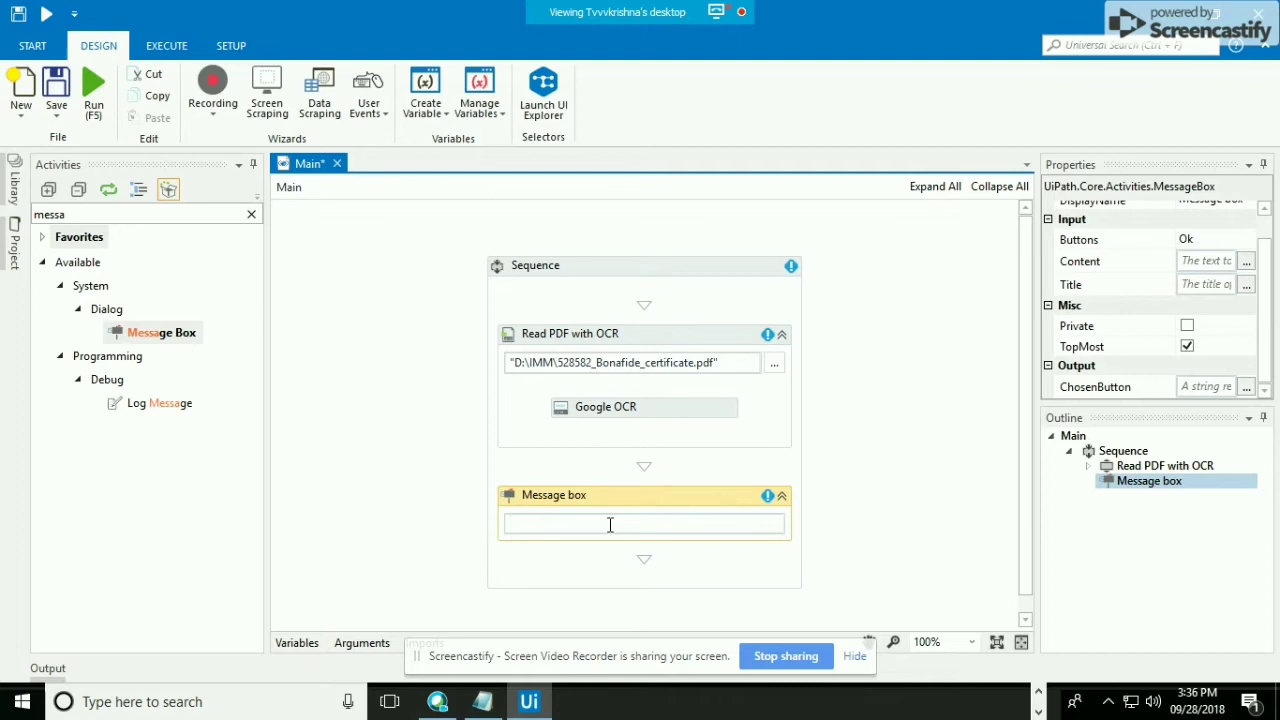
text(p)
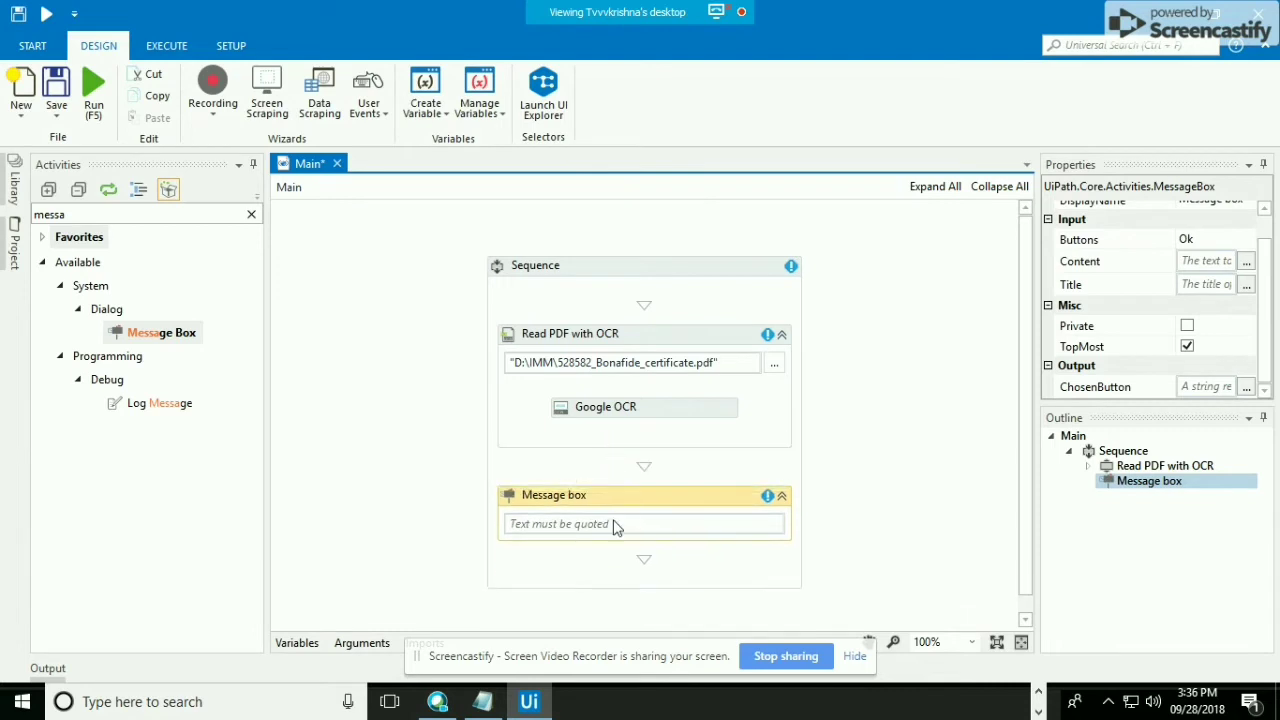
mouse_move(620, 442)
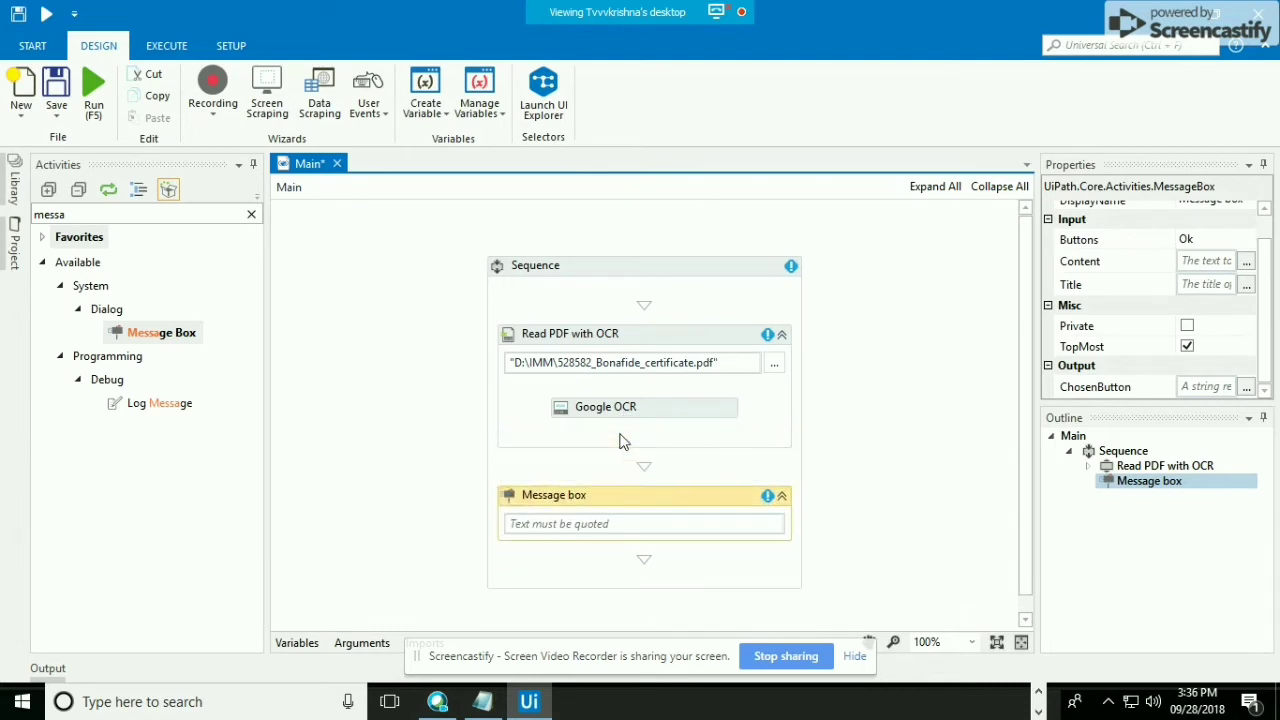
mouse_move(912, 552)
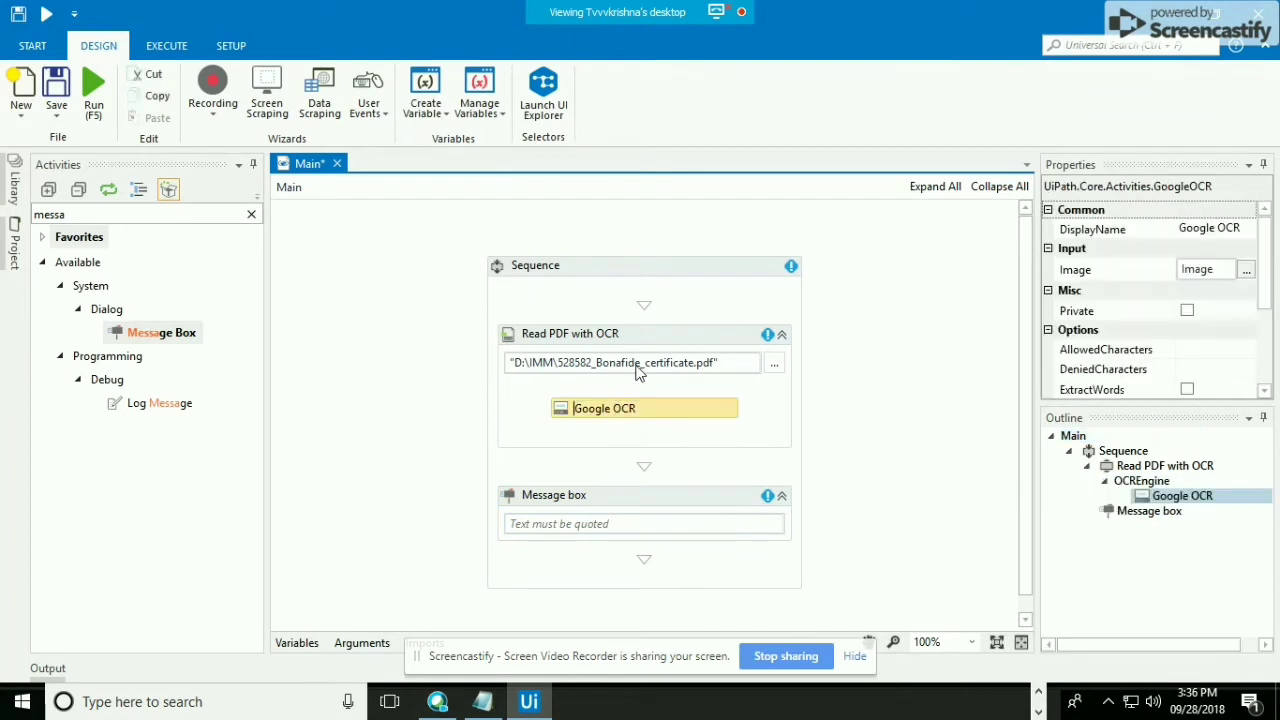
- Create a new variable pdf from Read PDF with OCR's Output > Text field via Ctrl+K
click(570, 332)
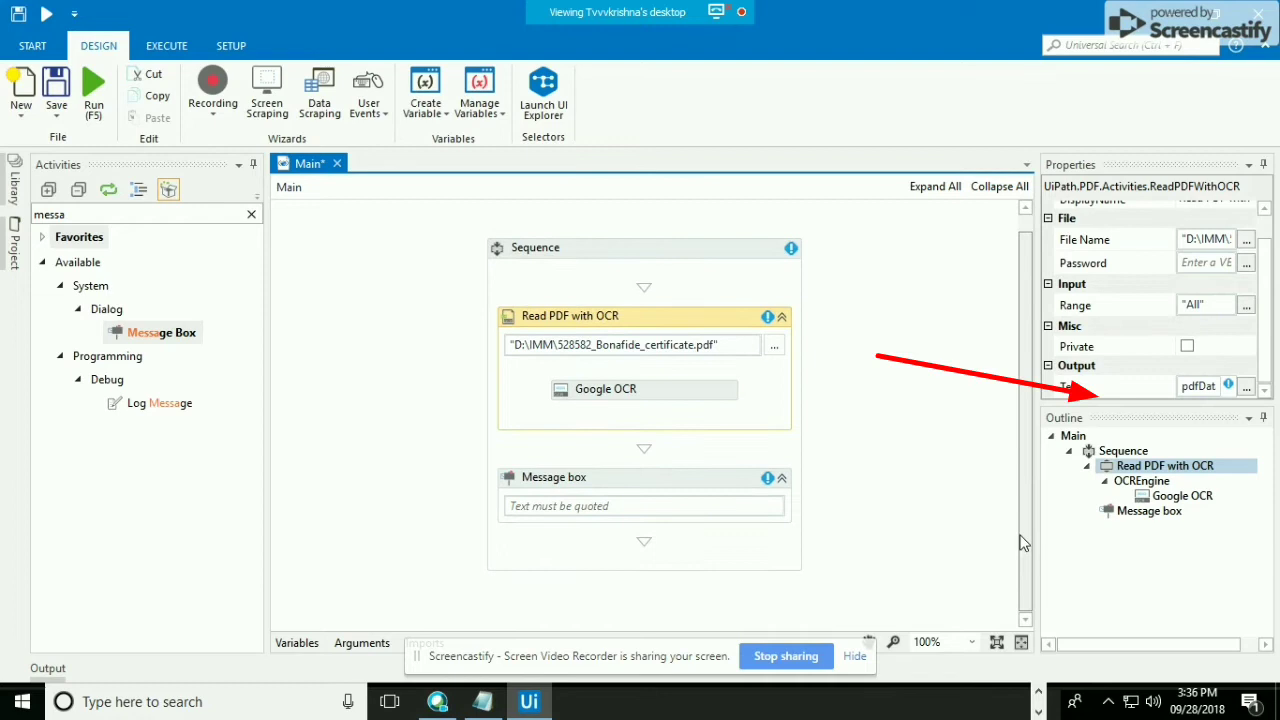
mouse_move(744, 500)
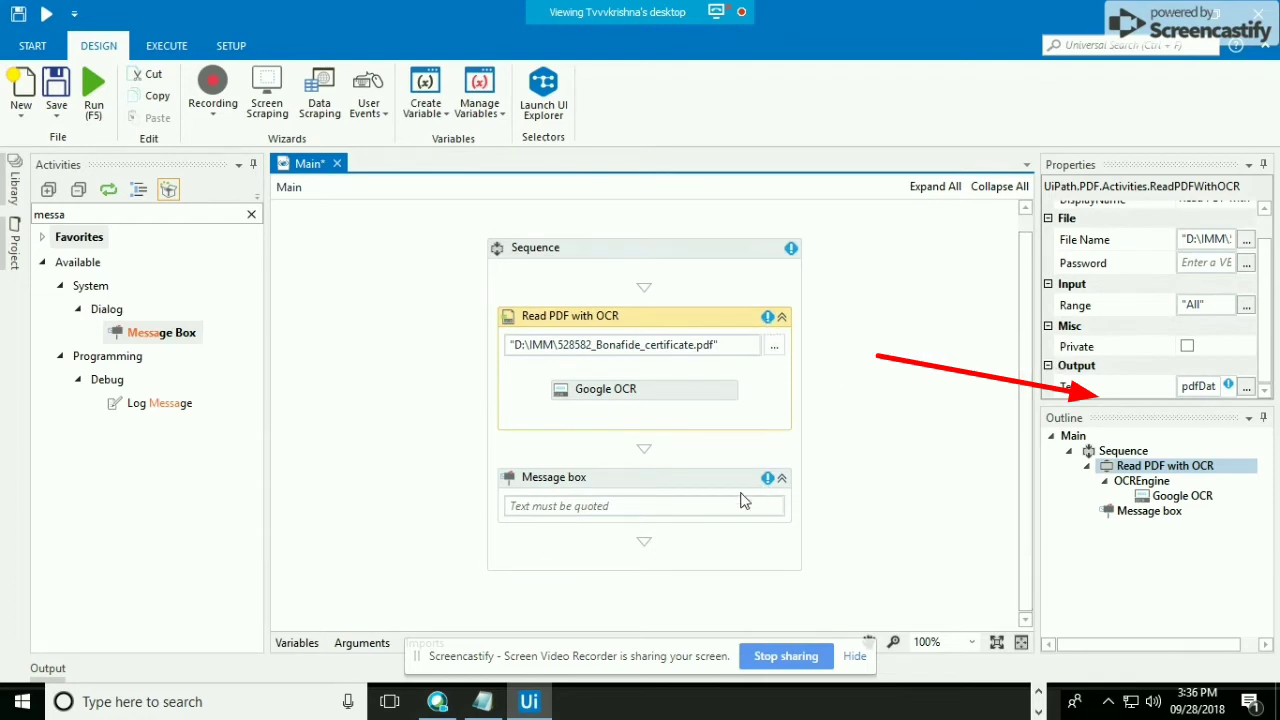
mouse_move(872, 464)
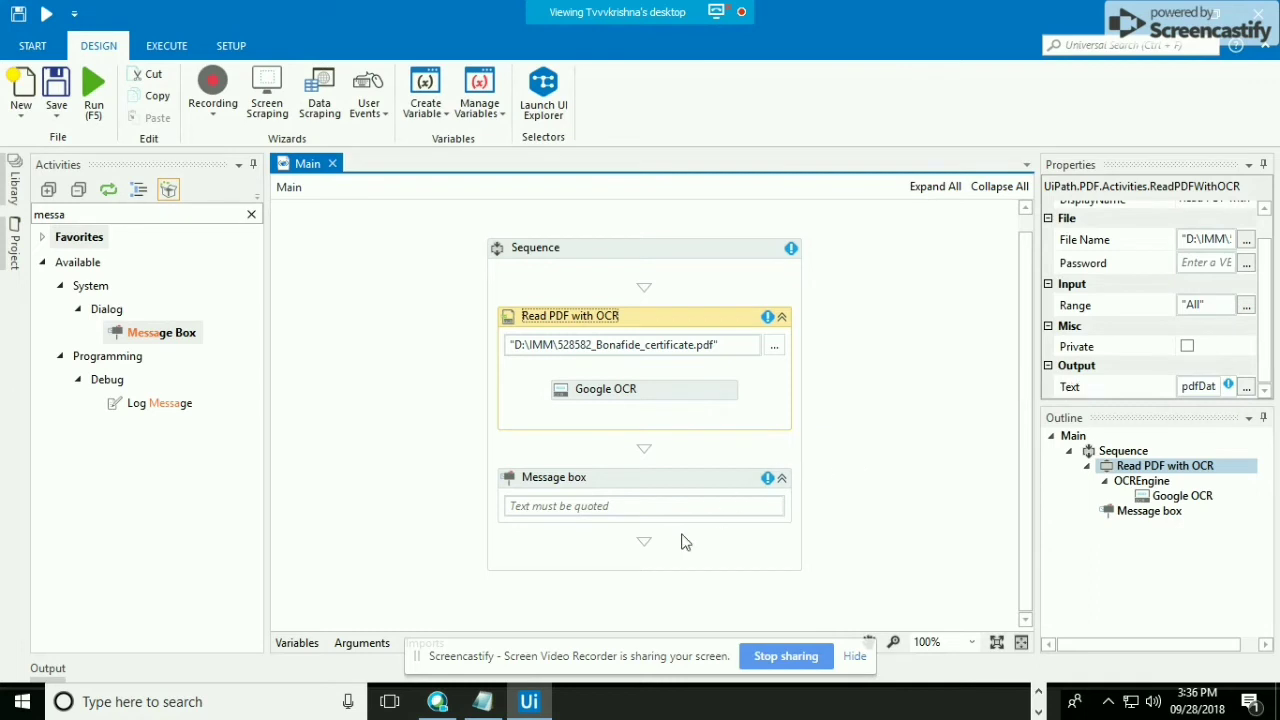
click(296, 642)
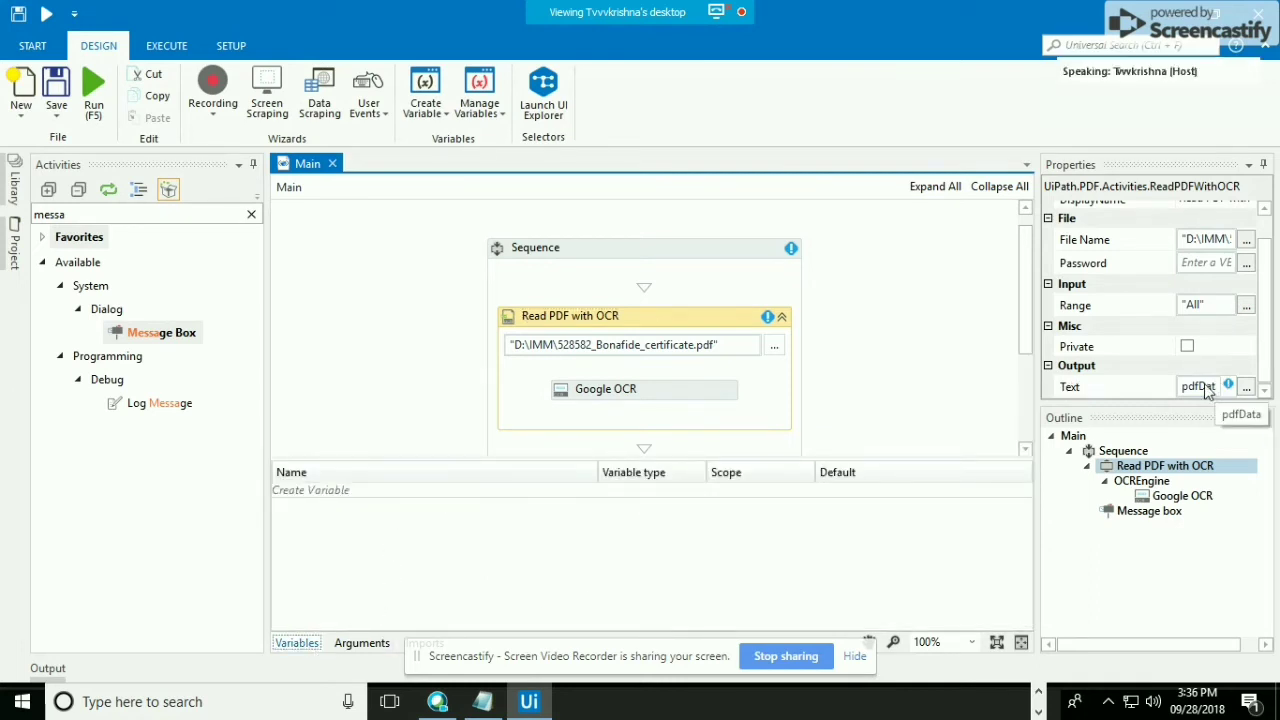
click(1112, 388)
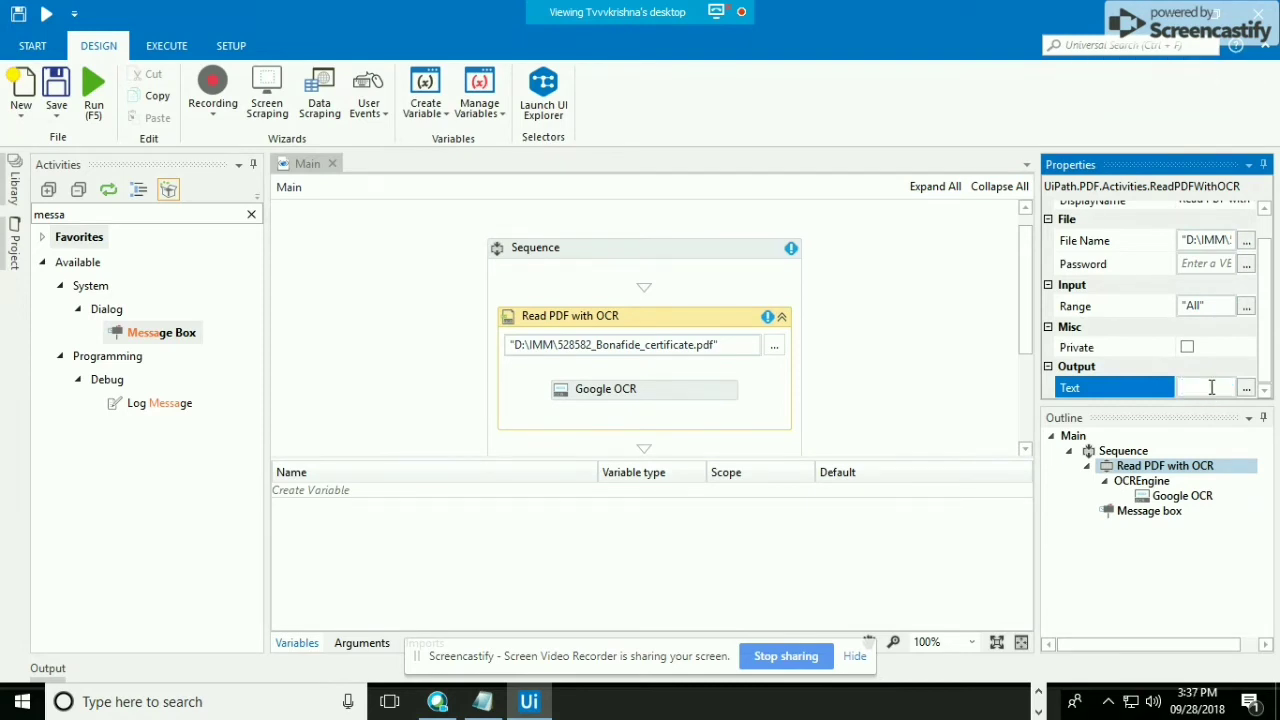
text(cr)
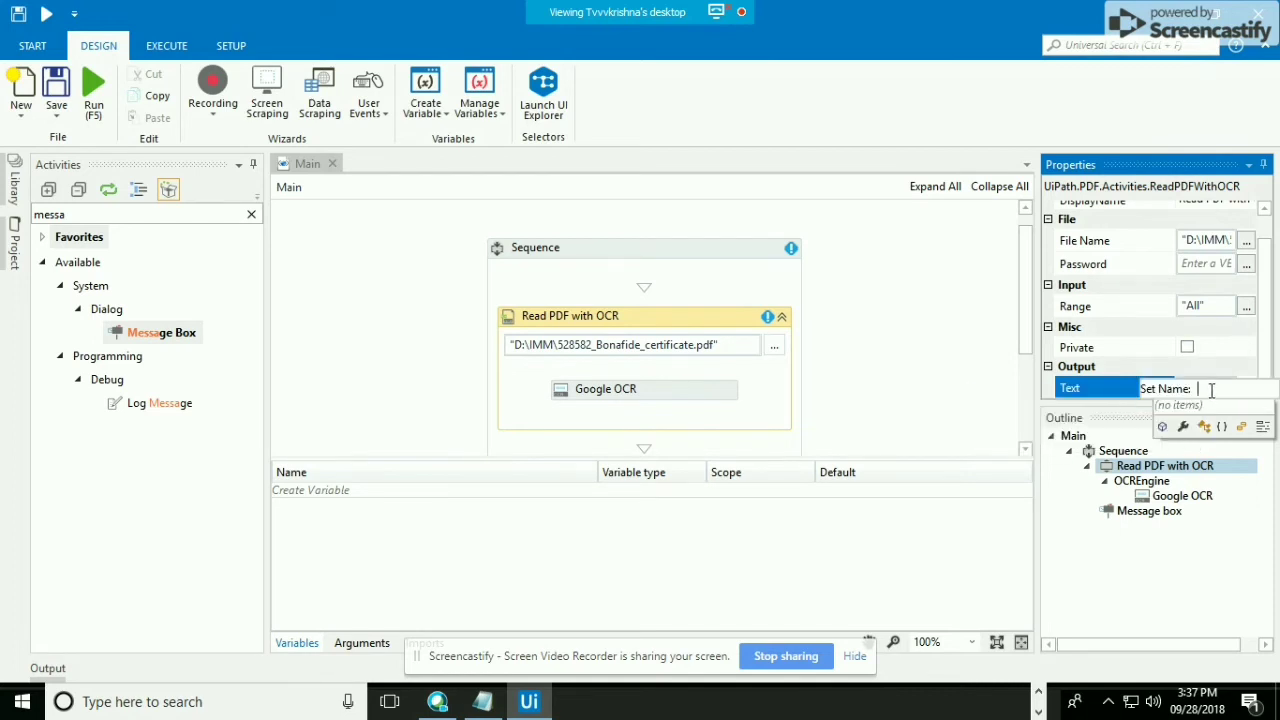
text(pdf)
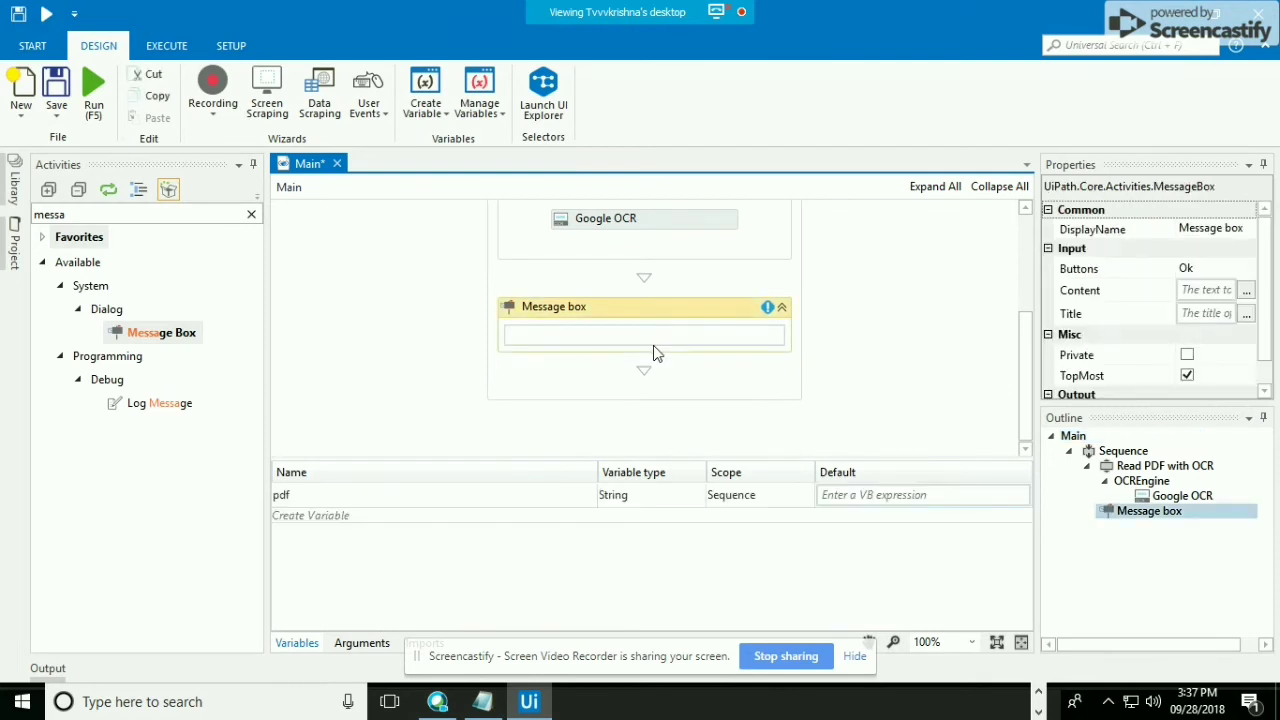
- Enter pdf as the Message Box text so it displays the extracted certificate content
text(pdf)
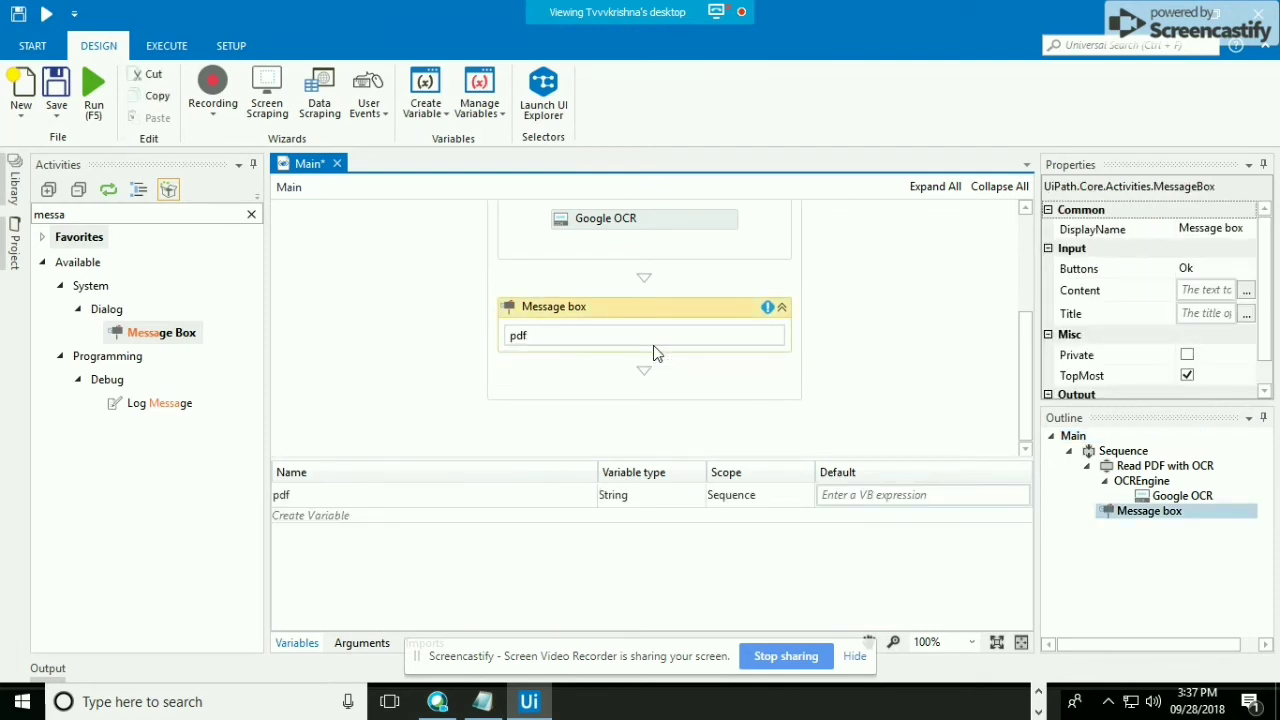
click(1204, 290)
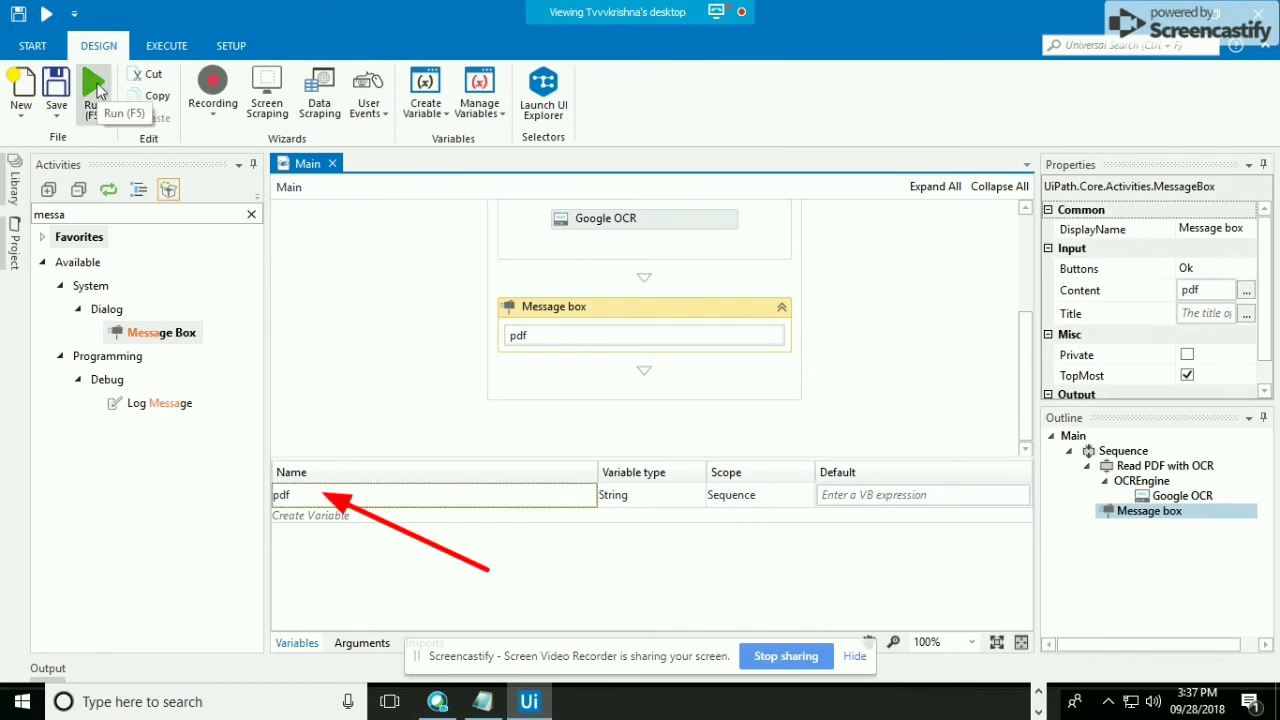
scroll(up, 3)
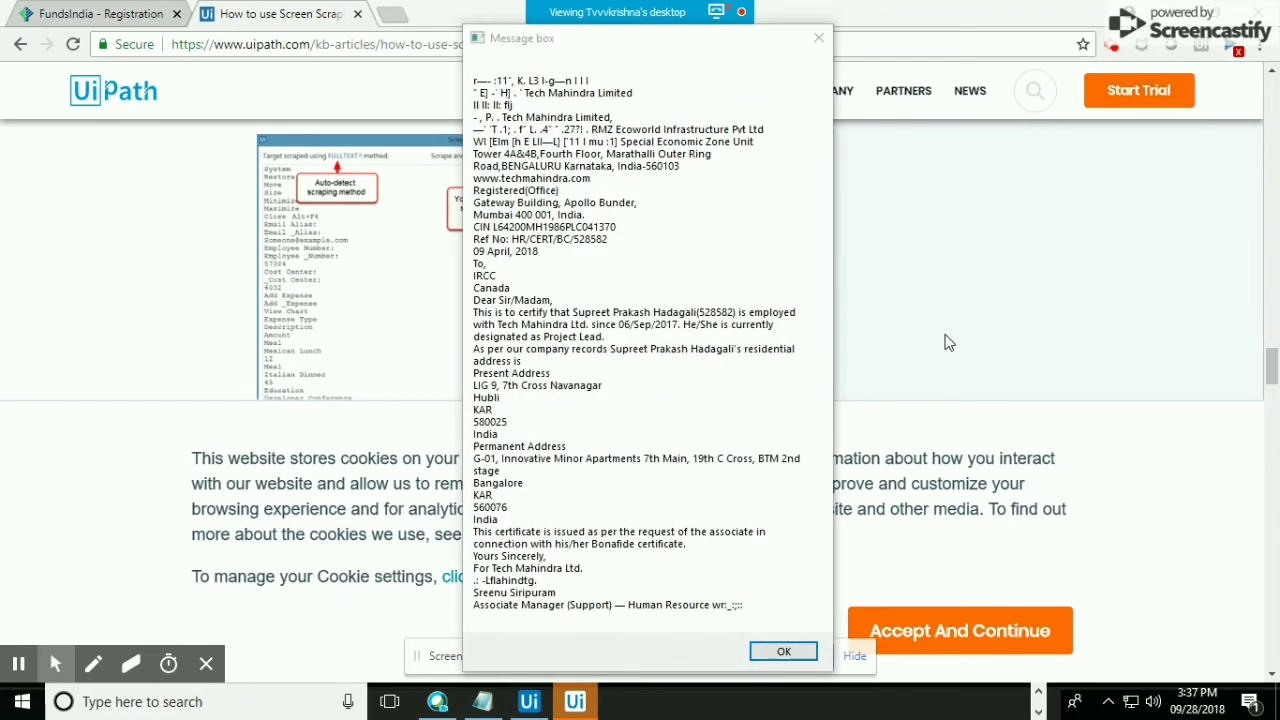
mouse_move(852, 304)
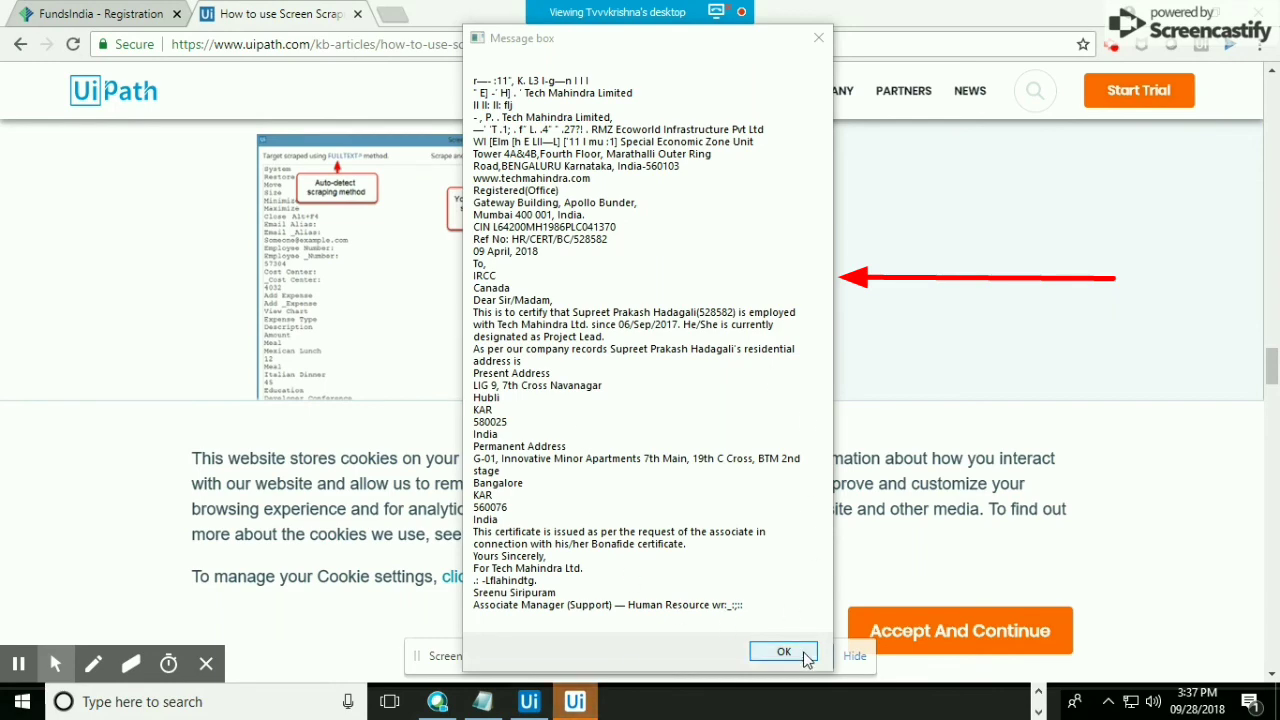
- Run the workflow, review the OCR certificate text in the message box, and dismiss it with OK
click(784, 652)
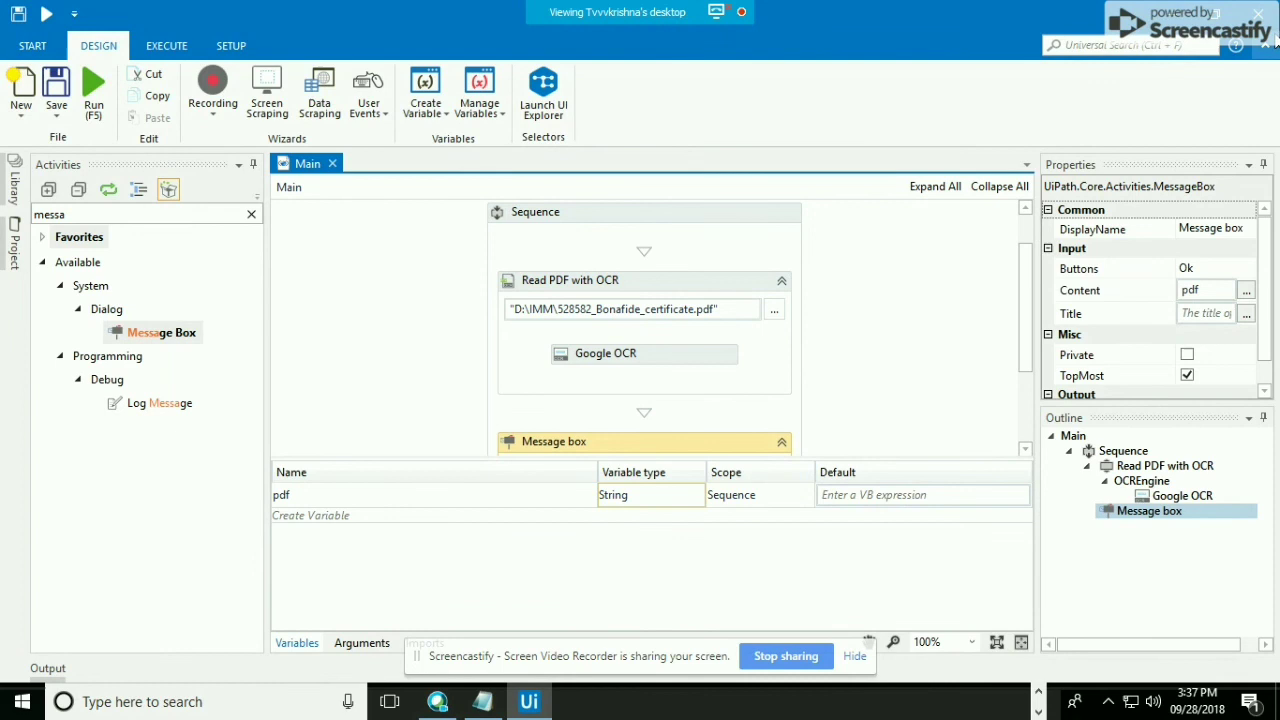
mouse_move(1040, 688)
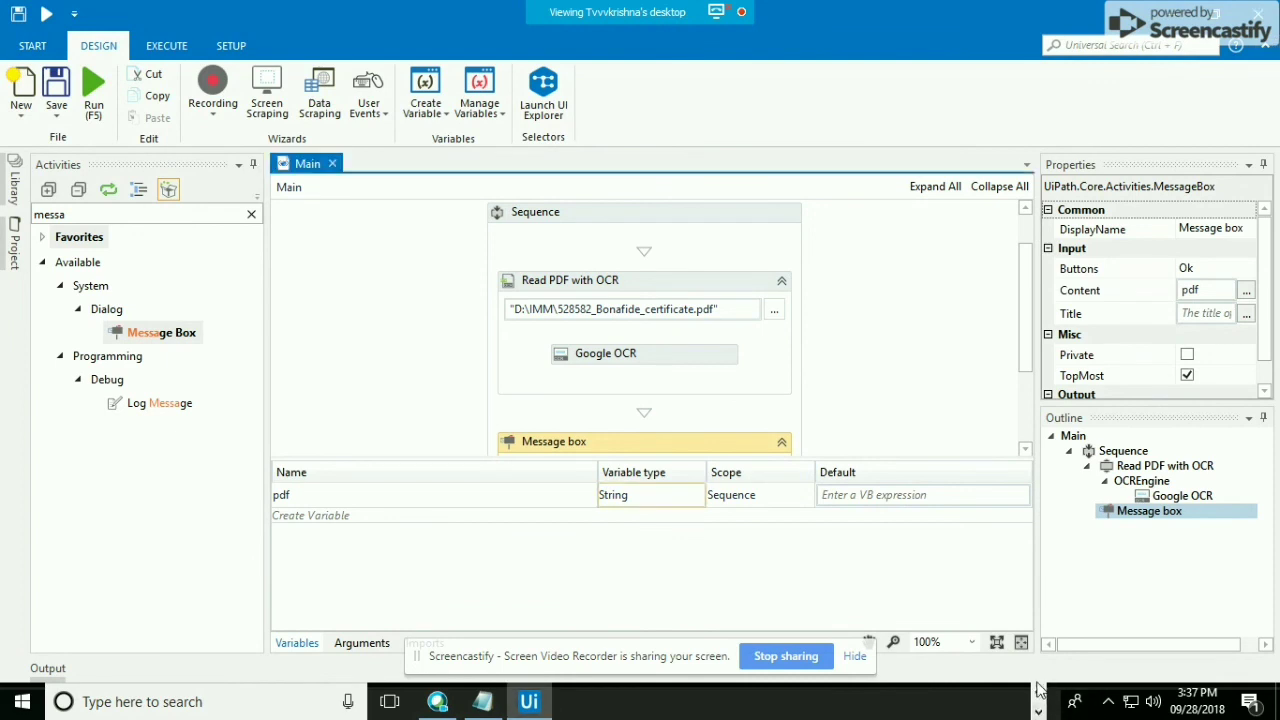